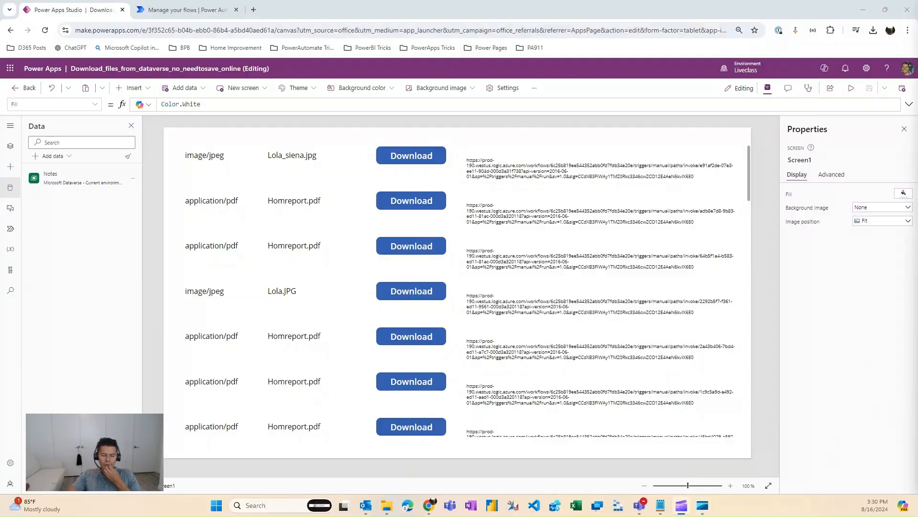
mouse_move(439, 315)
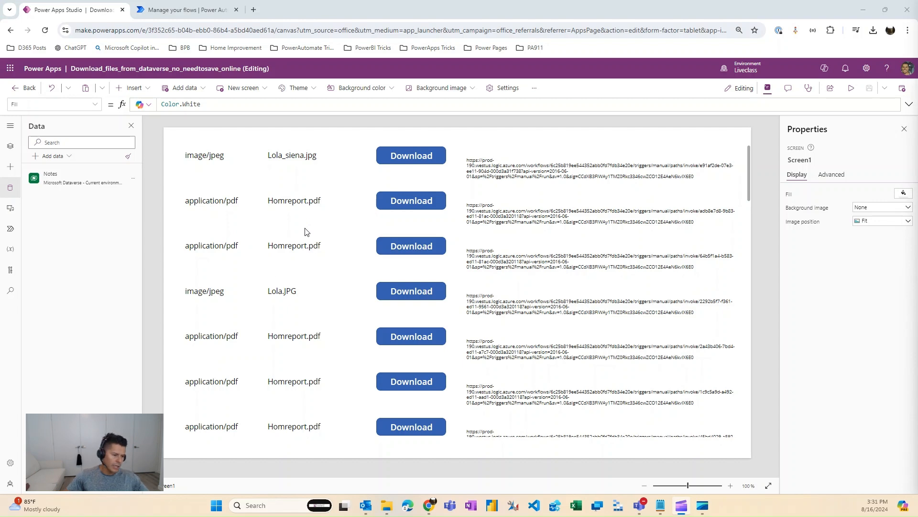
mouse_move(272, 282)
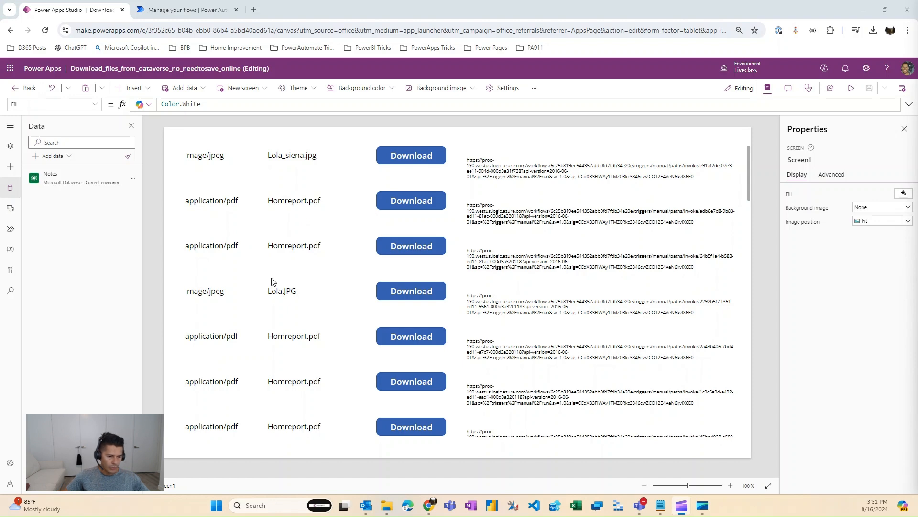
mouse_move(309, 282)
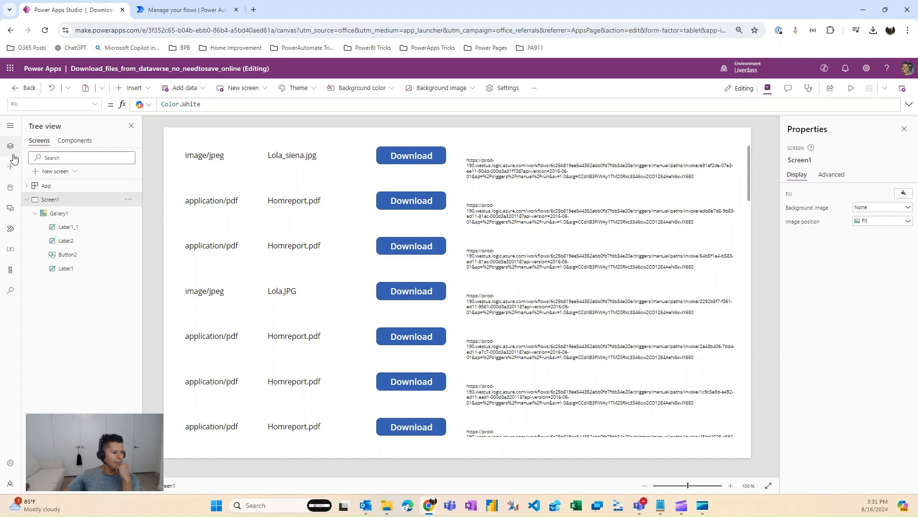
- Show the Tree view hierarchy and select Gallery1 to see its Notes data source
left_click(57, 213)
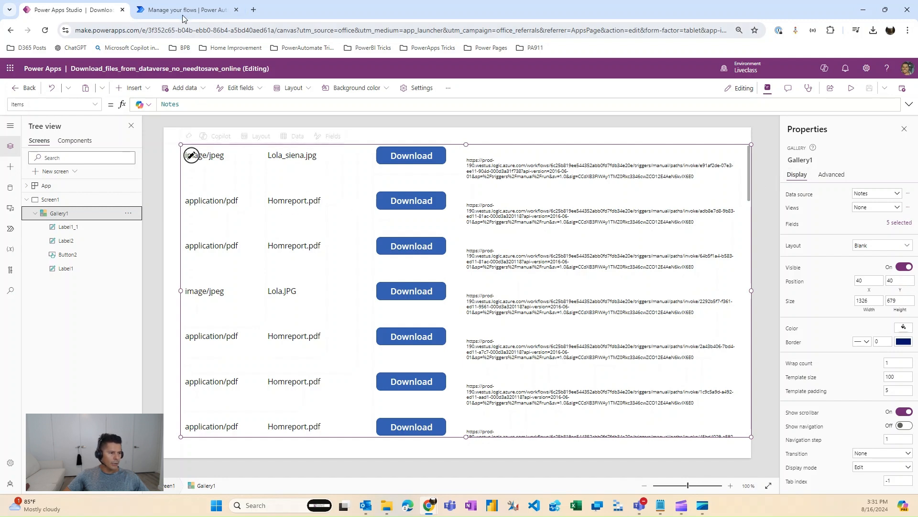
left_click(187, 11)
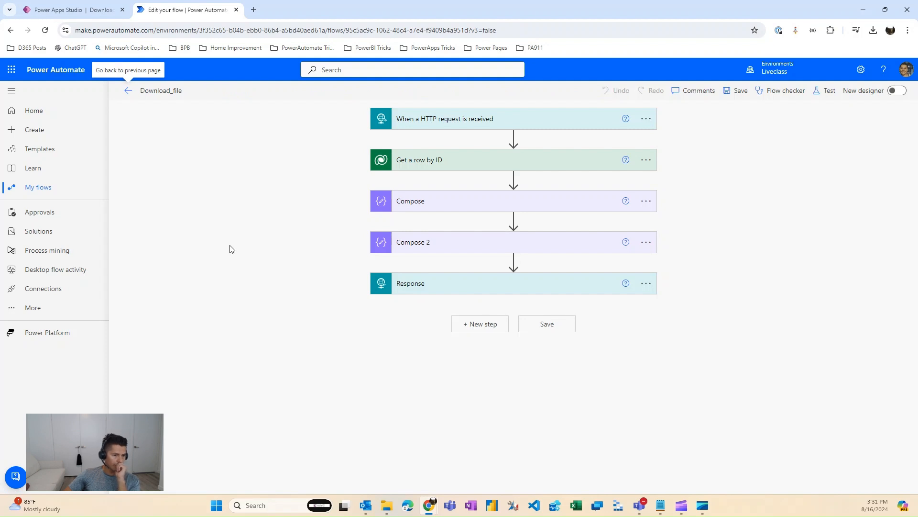
- Expand the HTTP request trigger and its advanced options showing method GET and relative path {guid}
left_click(444, 118)
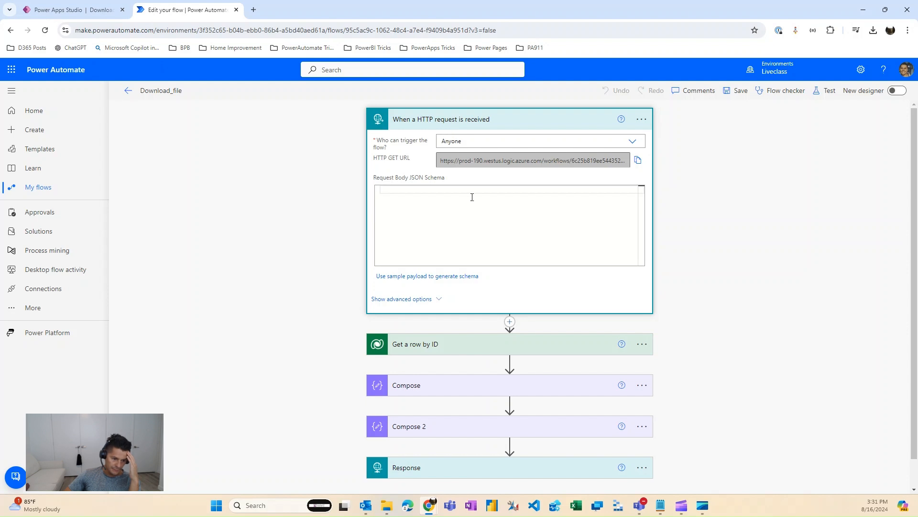
mouse_move(442, 305)
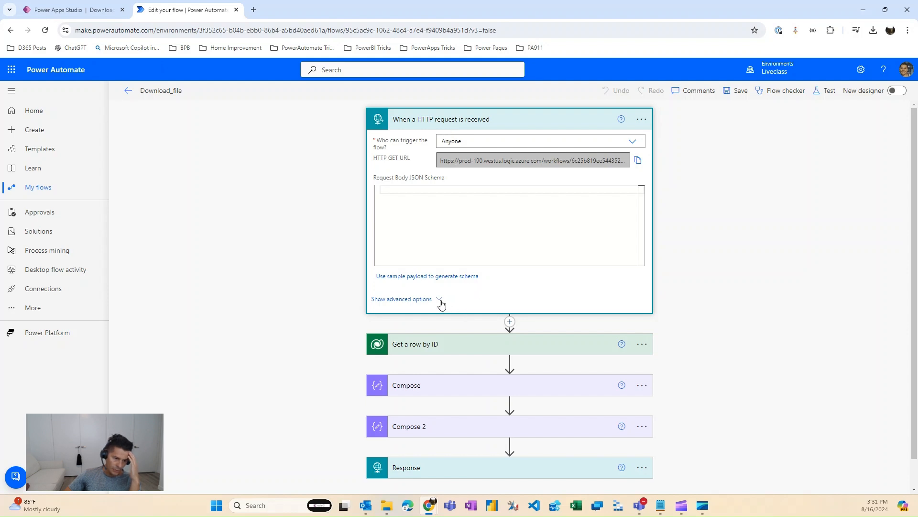
left_click(402, 299)
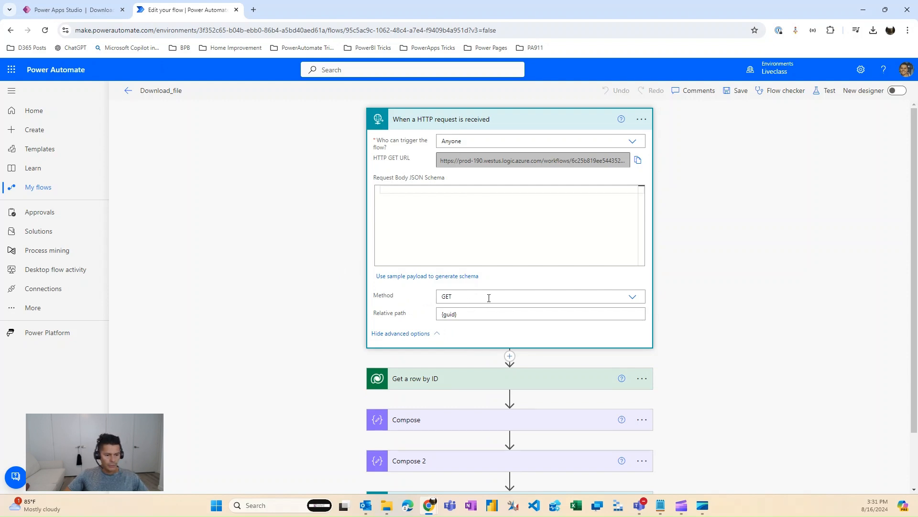
mouse_move(676, 317)
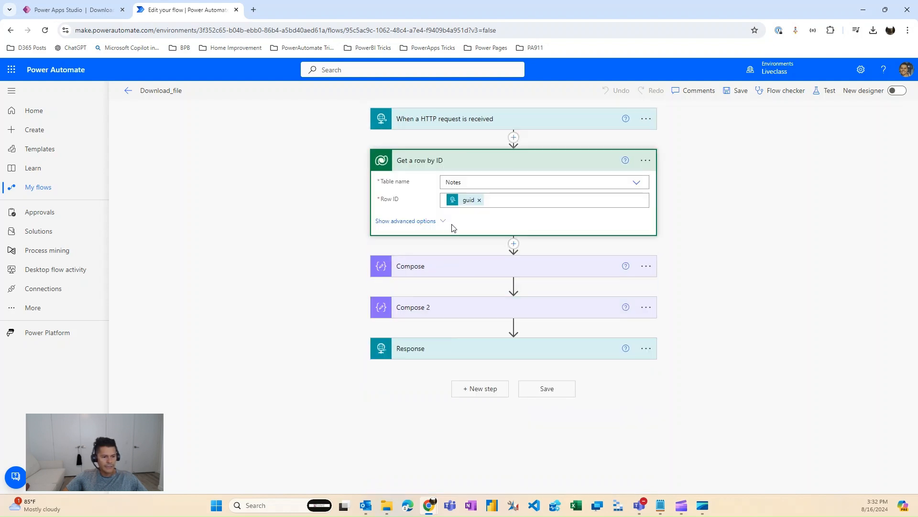
- Show the Get a row by ID step's advanced options using the guid, then collapse it
left_click(405, 221)
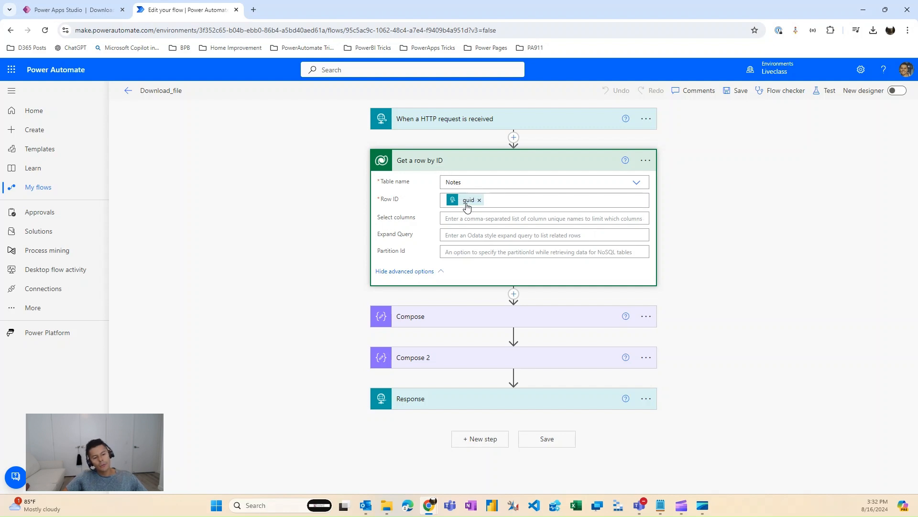
mouse_move(468, 200)
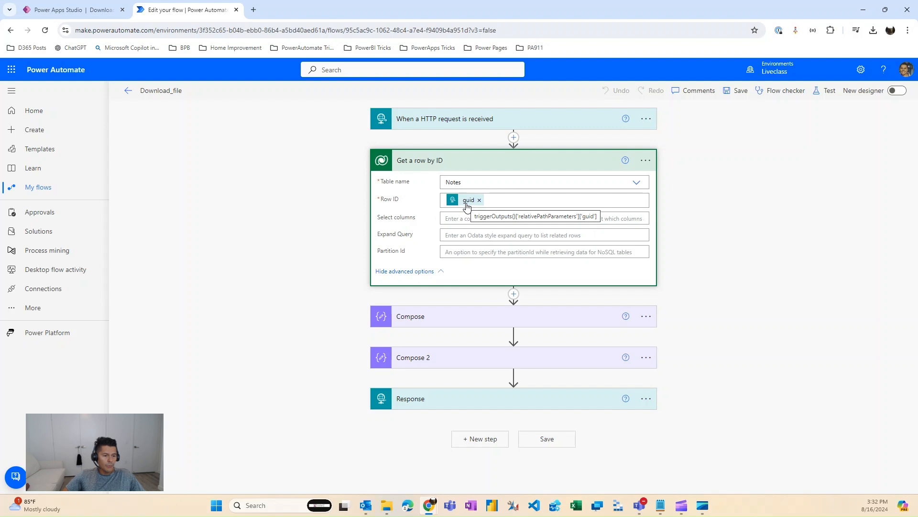
mouse_move(464, 159)
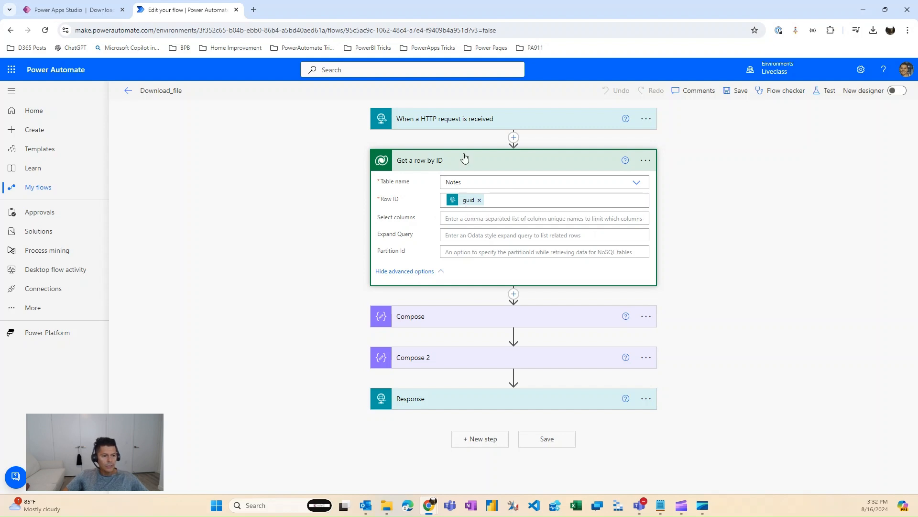
left_click(445, 160)
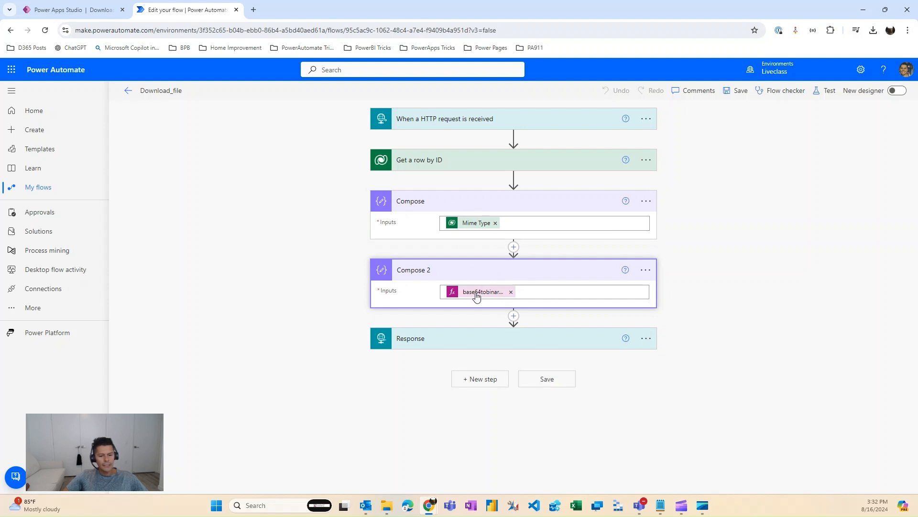
- View Compose 2's full base64ToBinary expression applied to the documentbody output
left_click(480, 292)
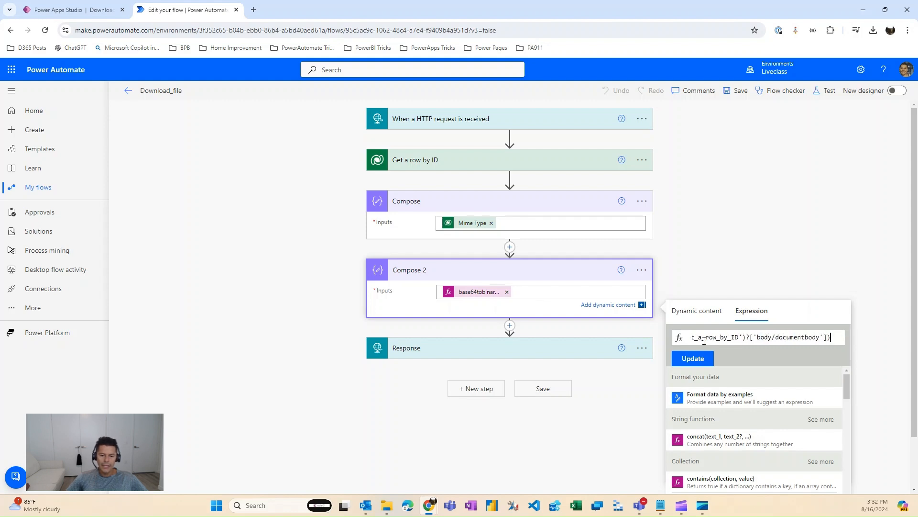
mouse_move(807, 336)
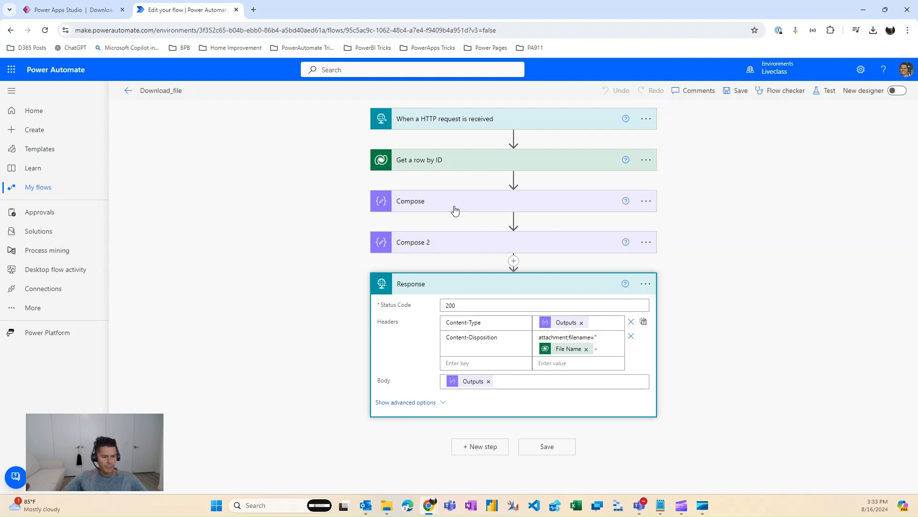
- Rename the first Compose step to mimetype and use its output as the Response Content-Type header value
left_click(646, 201)
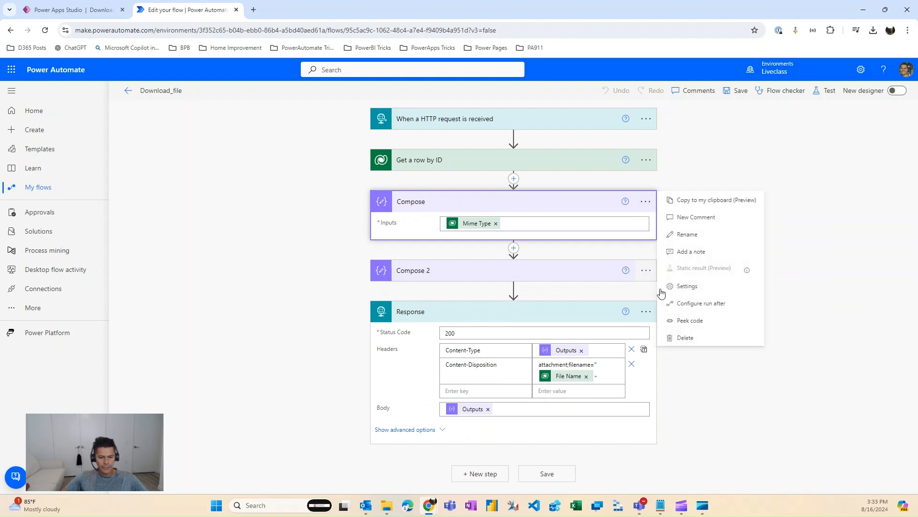
left_click(688, 235)
type("mimetype")
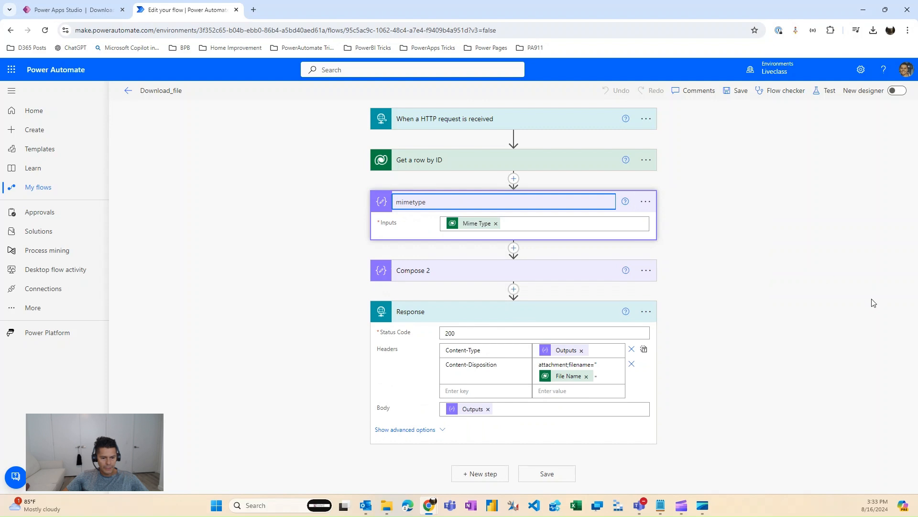
left_click(571, 350)
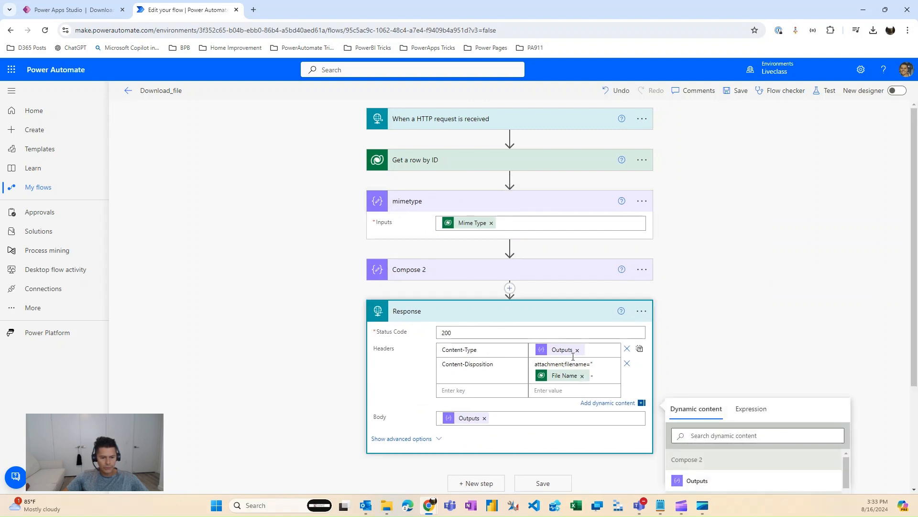
mouse_move(583, 397)
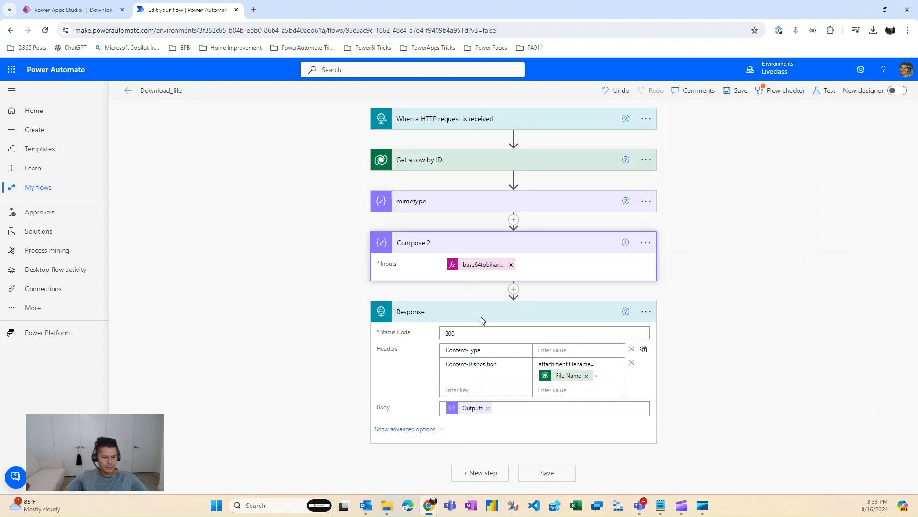
left_click(562, 350)
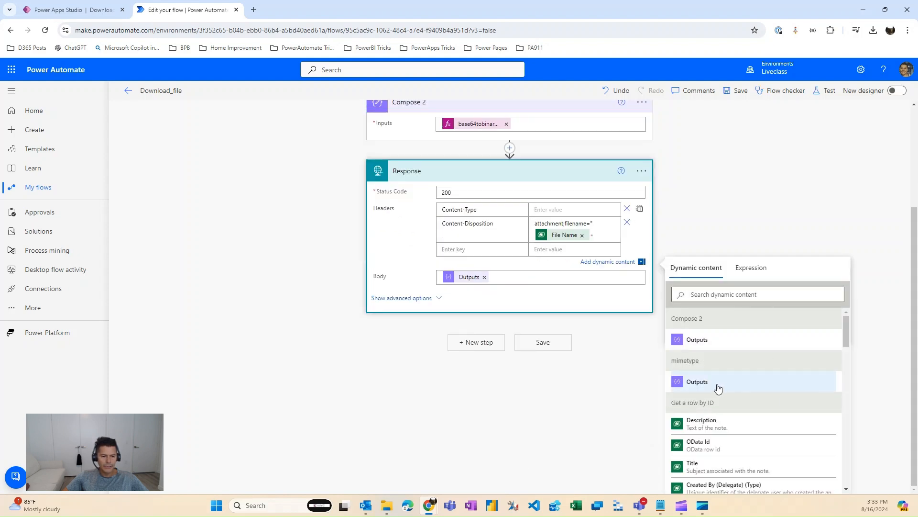
left_click(697, 382)
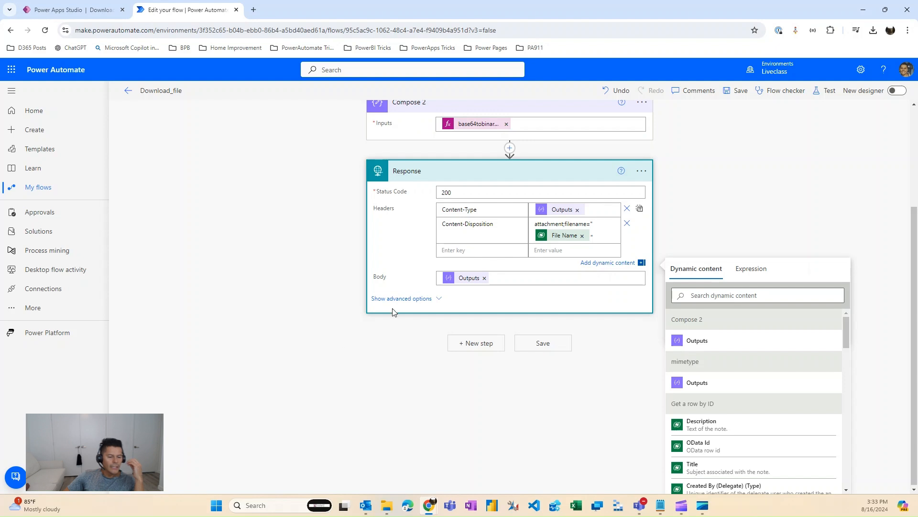
mouse_move(669, 233)
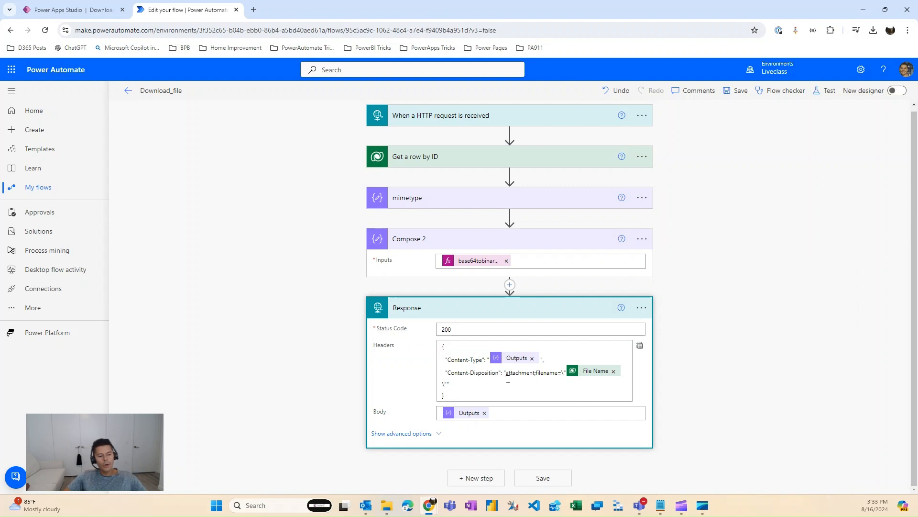
mouse_move(537, 374)
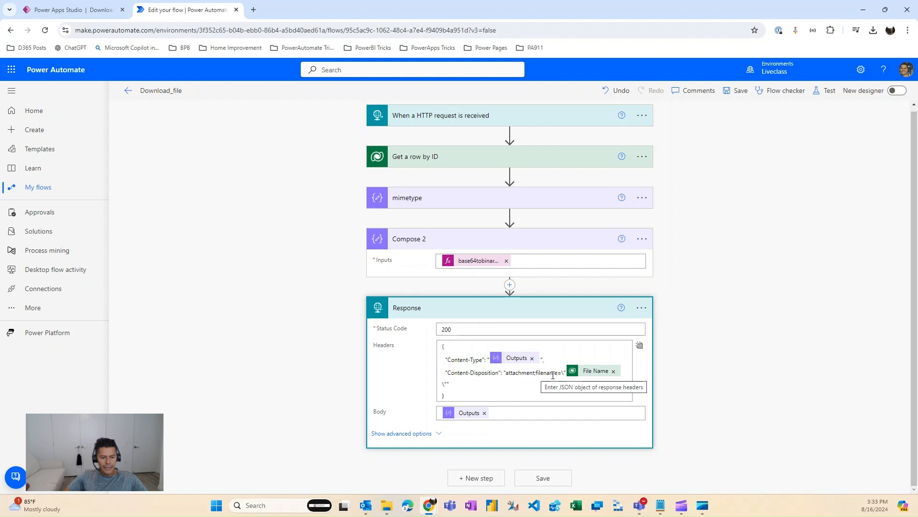
mouse_move(431, 174)
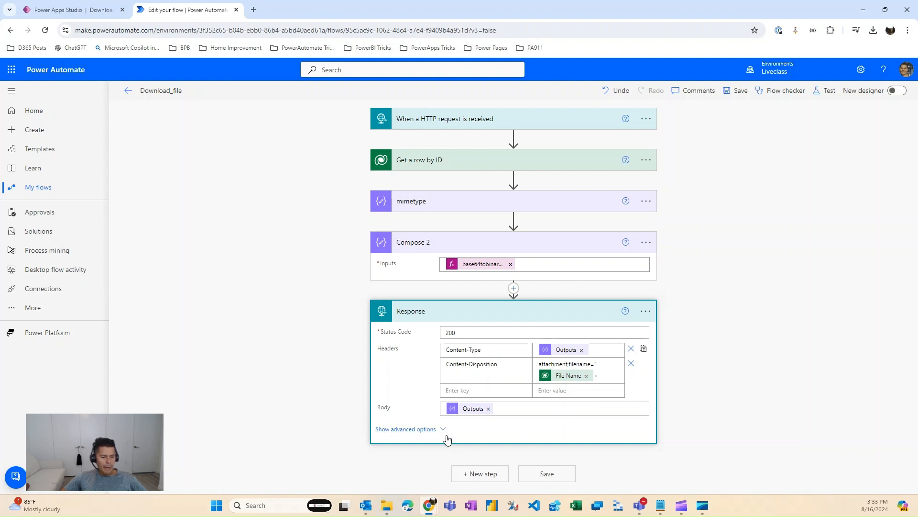
mouse_move(473, 408)
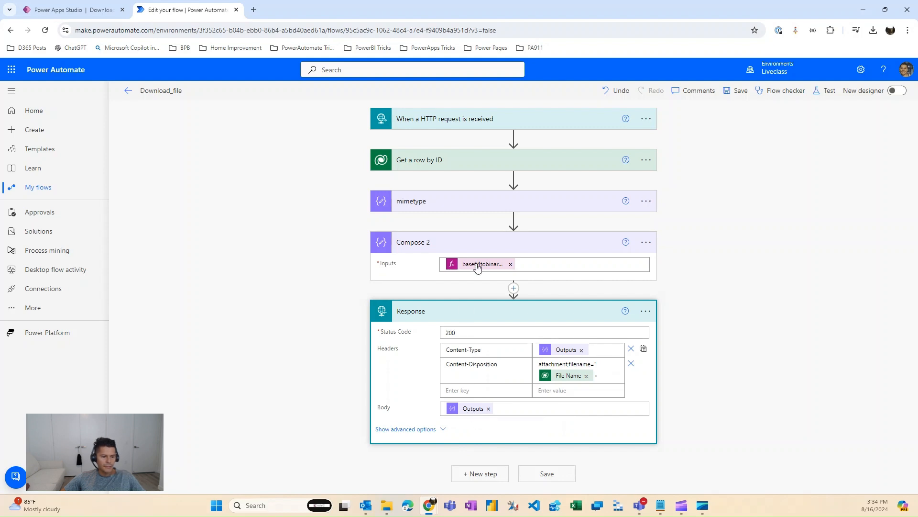
mouse_move(474, 300)
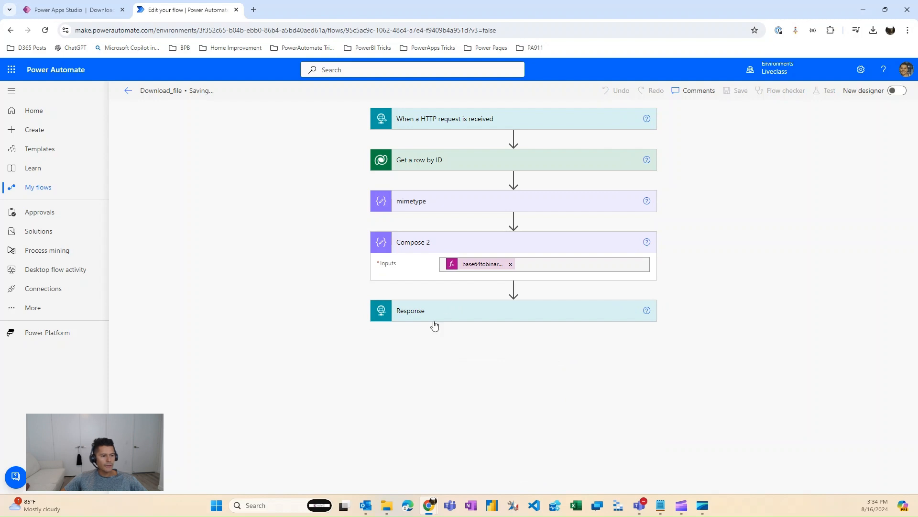
- Save the Download_file flow and return to the Power Apps app
left_click(739, 91)
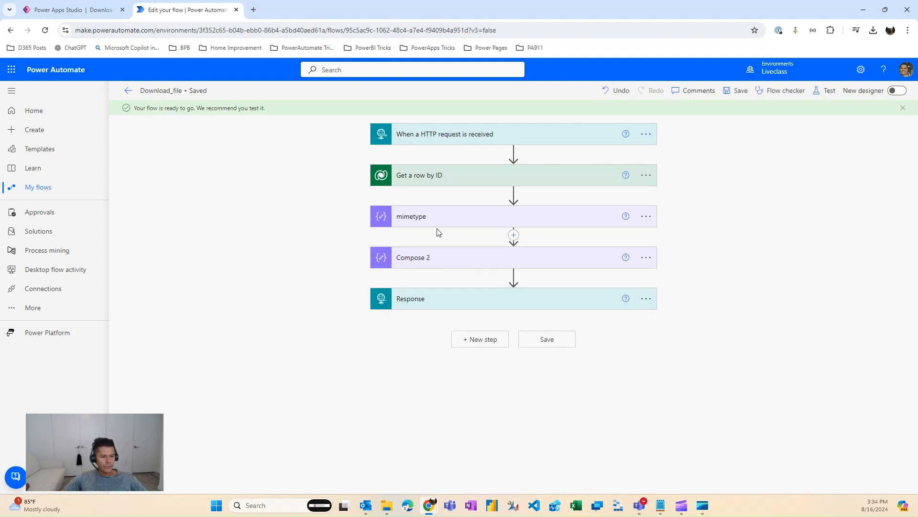
left_click(69, 10)
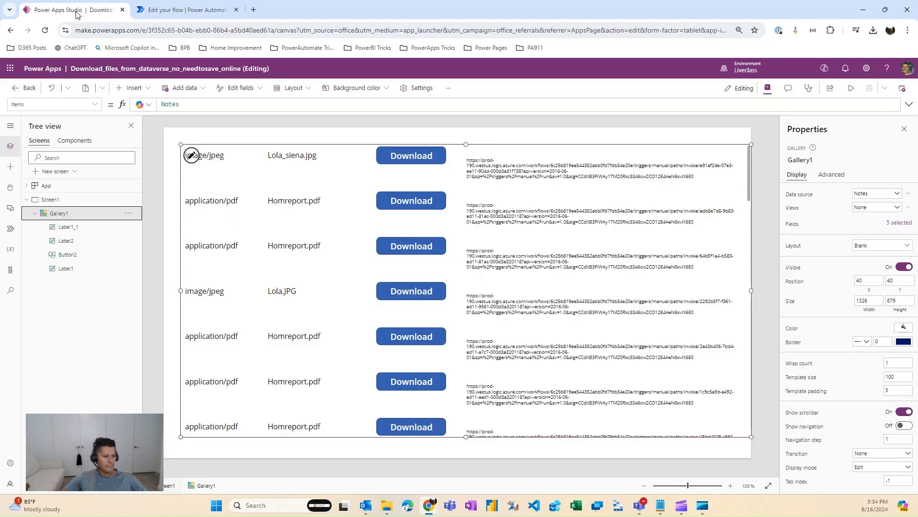
- Read the gallery Download button's Launch formula with the flow URL and note ID, then start the preview
left_click(410, 155)
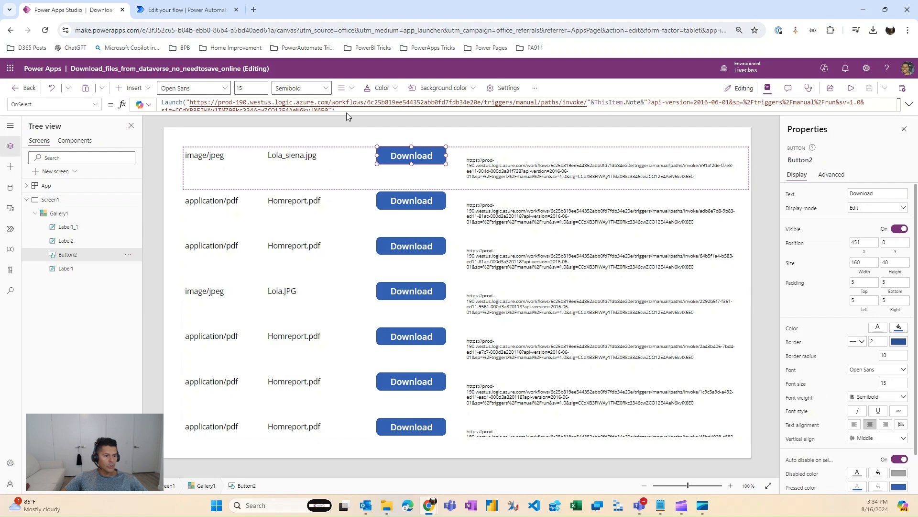
left_click(911, 103)
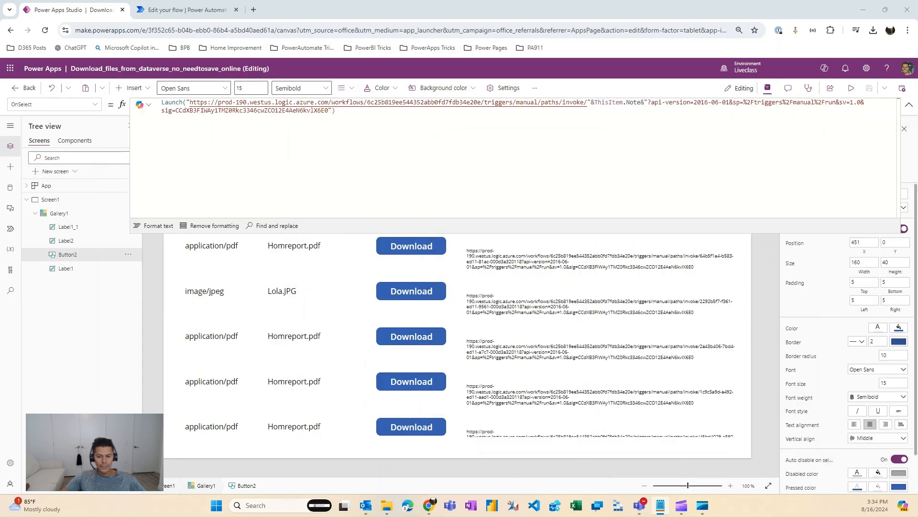
left_click(600, 104)
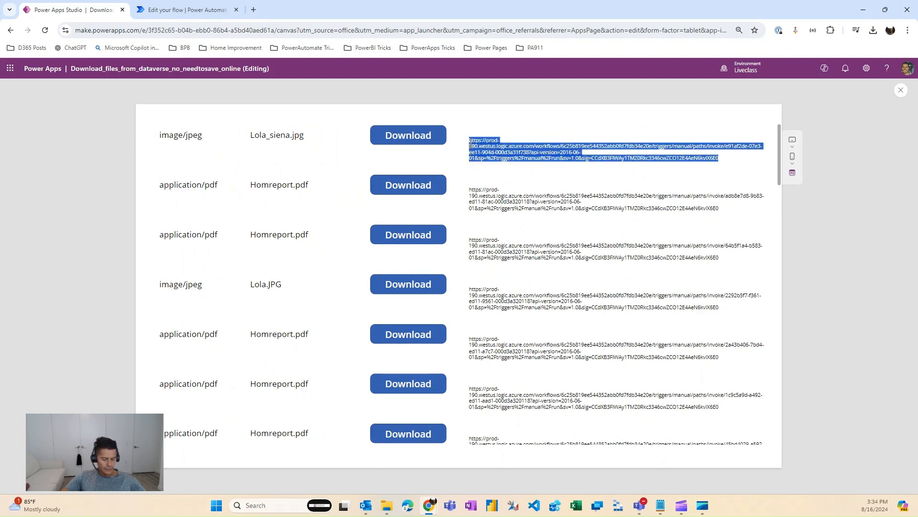
- Download the Lola_siena.jpg and Simona.JPG notes' files from the preview gallery
left_click(253, 9)
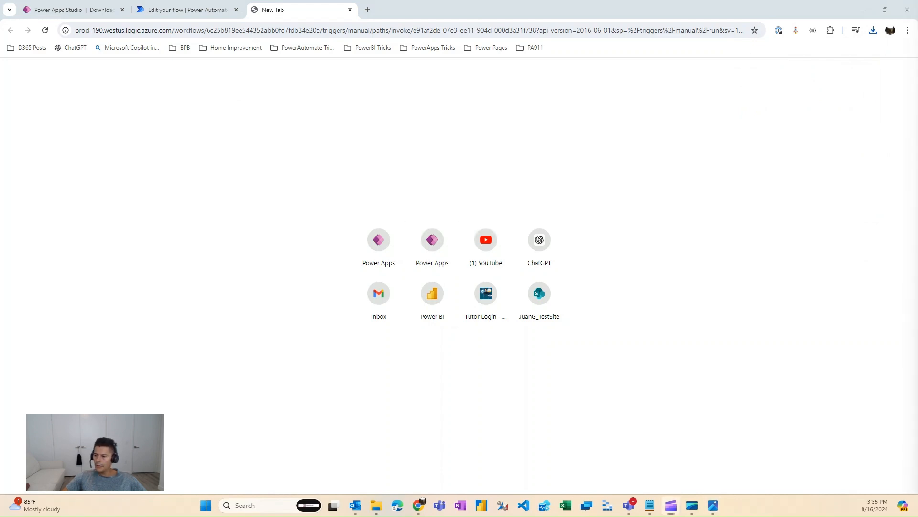
mouse_move(814, 99)
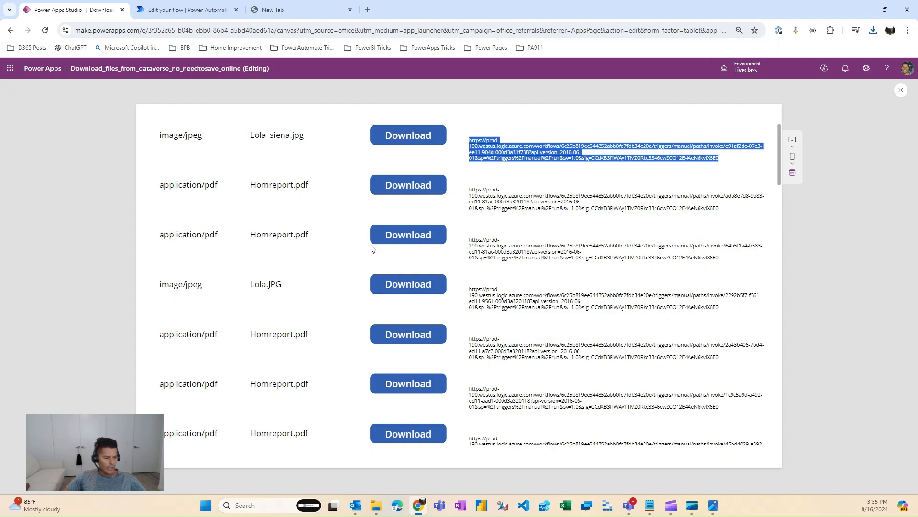
scroll("down", 3)
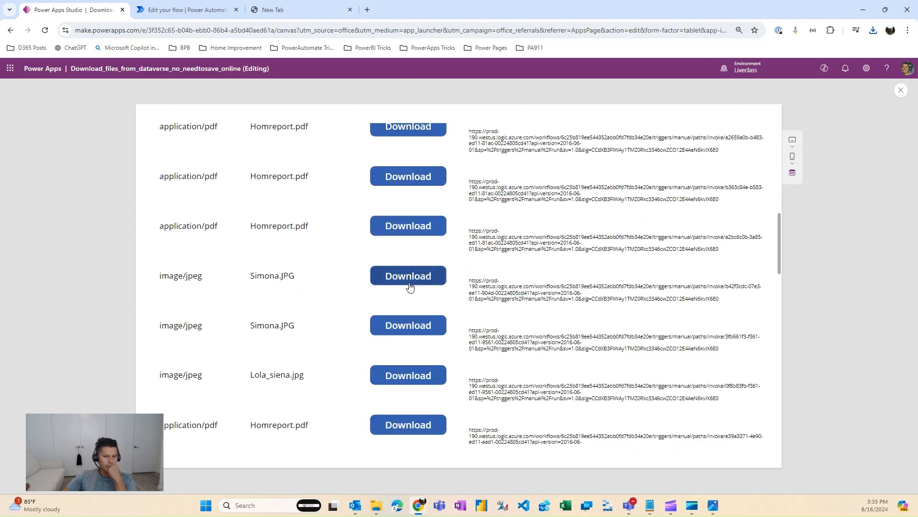
left_click(407, 276)
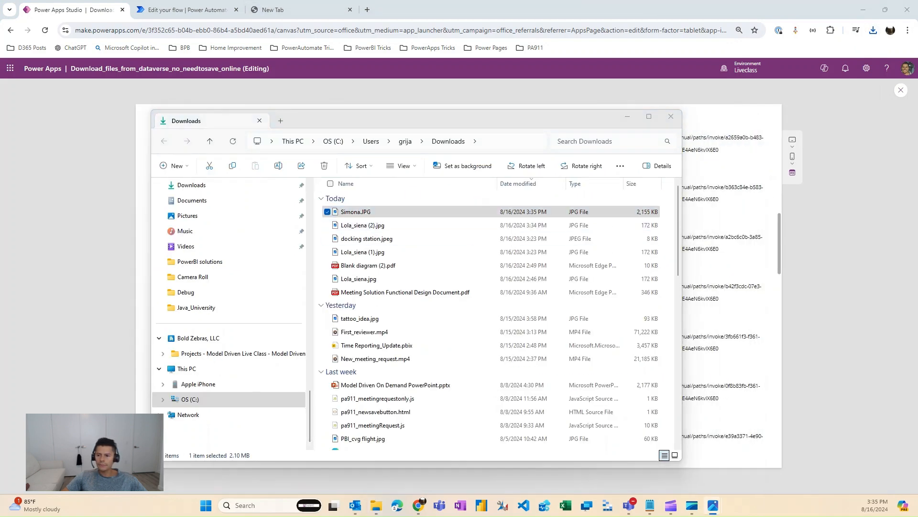
- Open the downloaded Simona.JPG from the Downloads folder and close the viewer
double_click(355, 212)
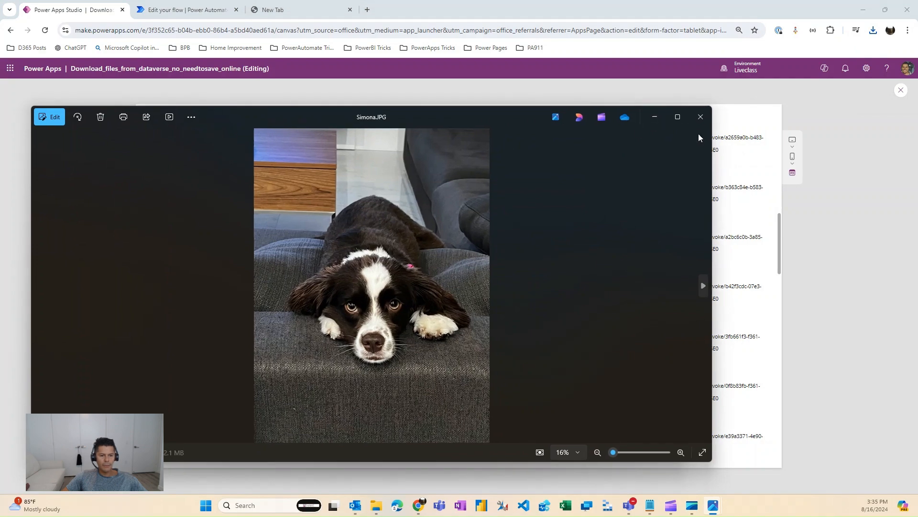
left_click(699, 117)
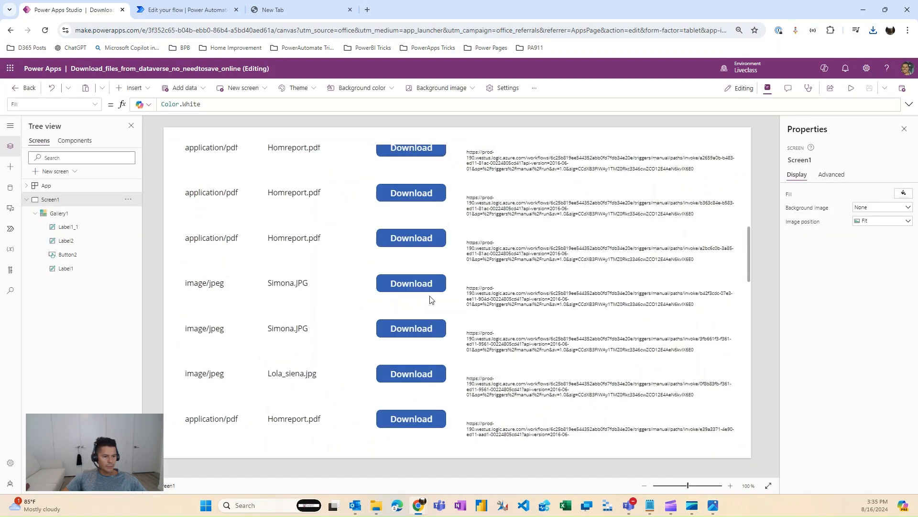
mouse_move(597, 277)
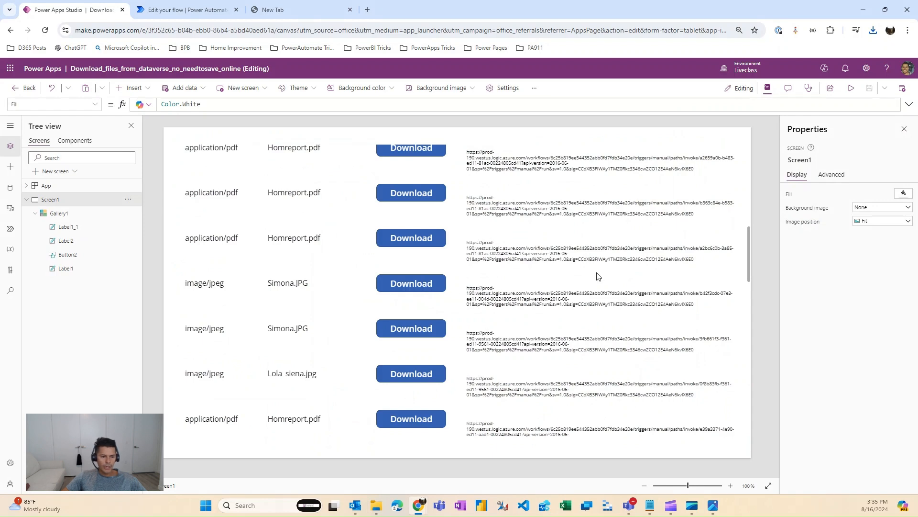